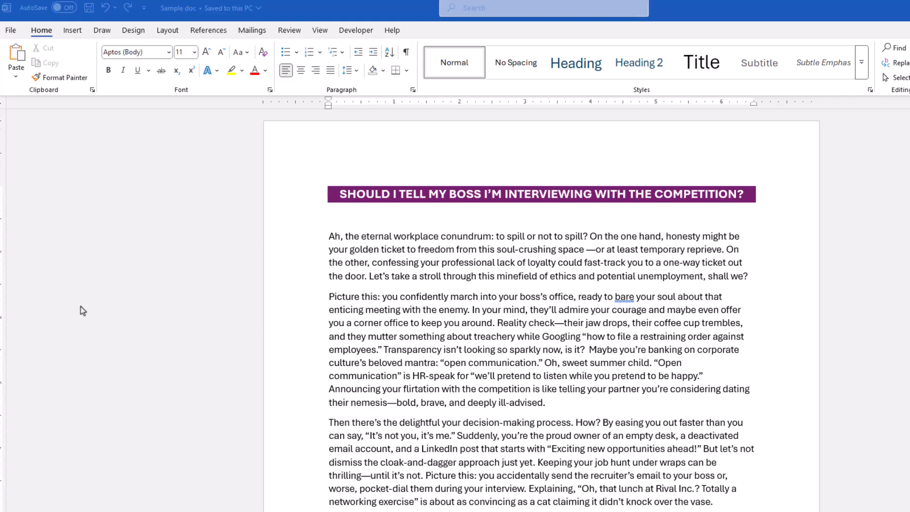
Start the Draw Text Box tool from Insert to place a tall box beside the first paragraphs.
left_click(73, 29)
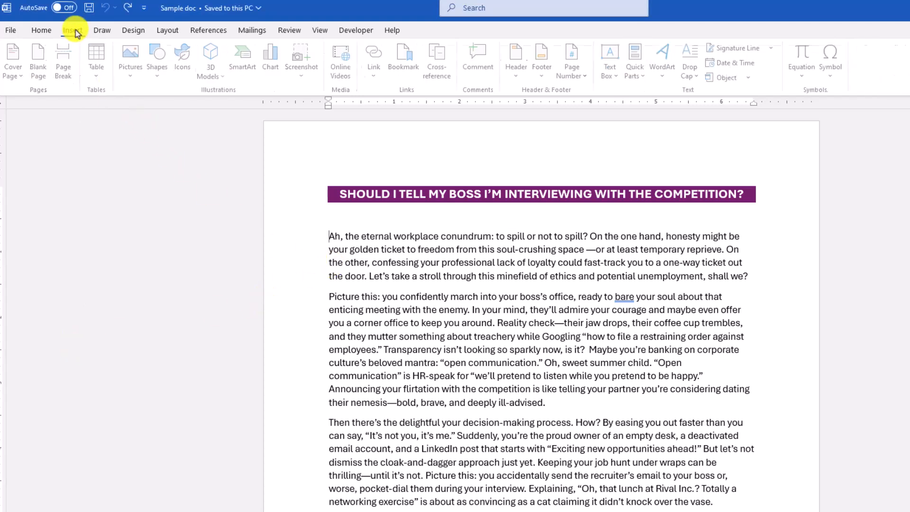
left_click(611, 59)
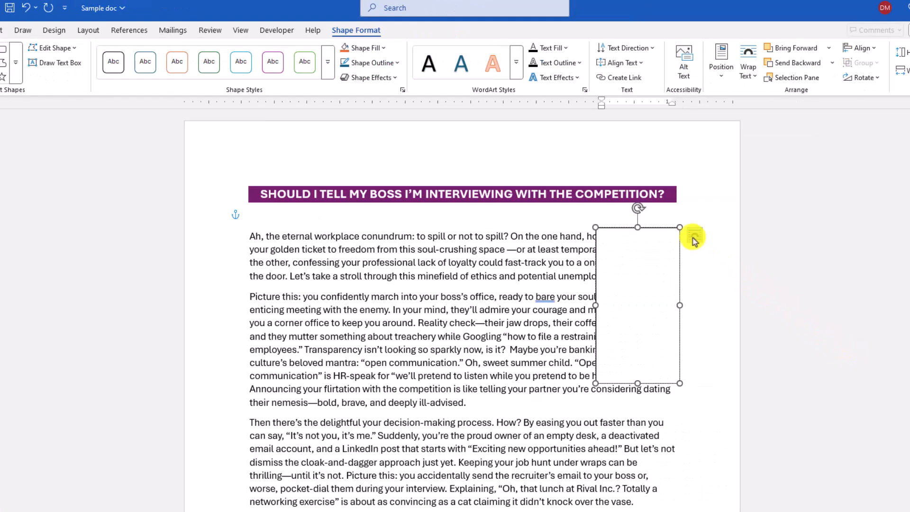
Set the text box's wrapping to Square so the article flows around it.
left_click(694, 235)
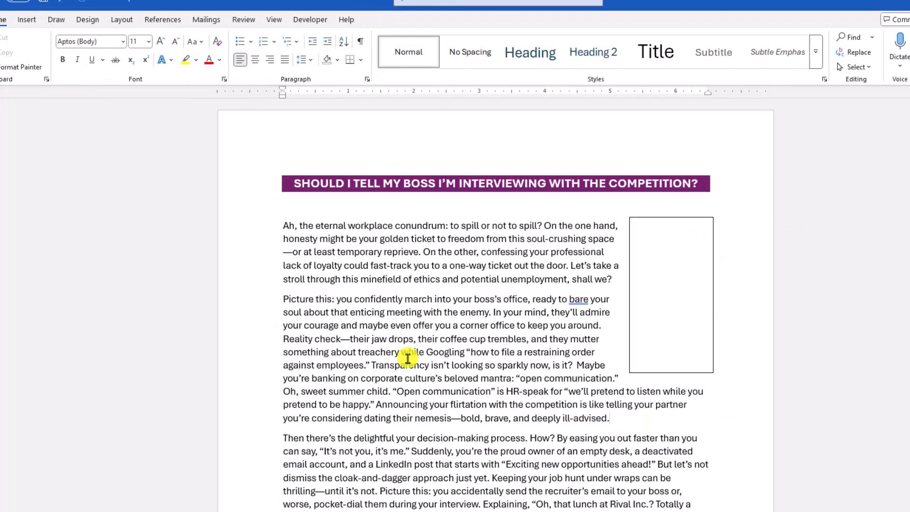
Draw a second text box in the lower paragraphs with Square wrapping.
left_click(26, 19)
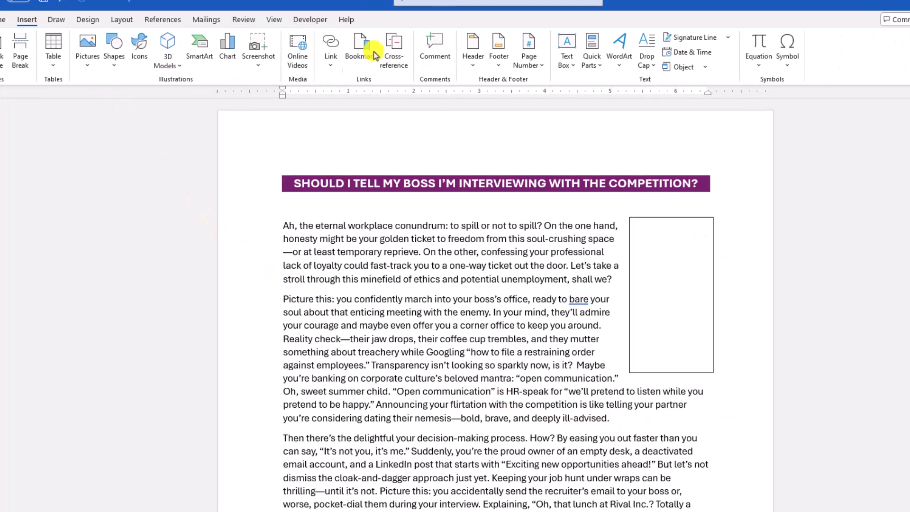
left_click(566, 50)
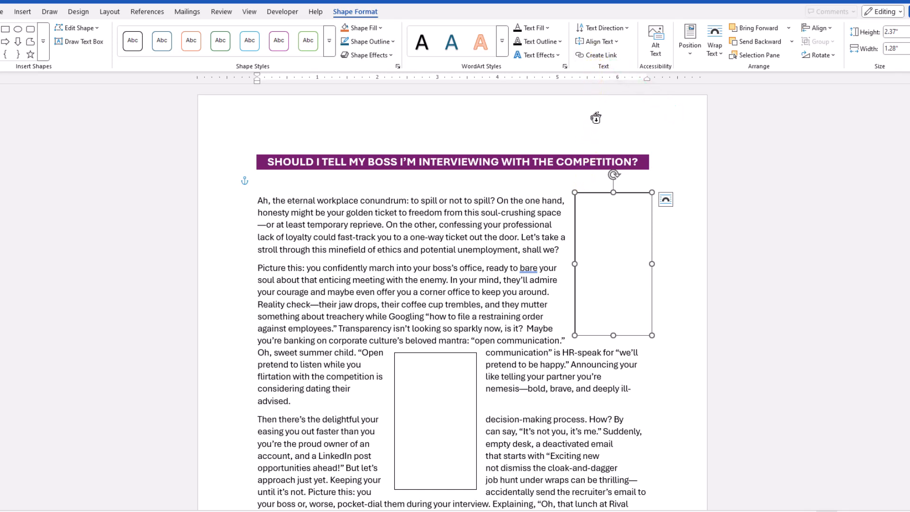
mouse_move(578, 262)
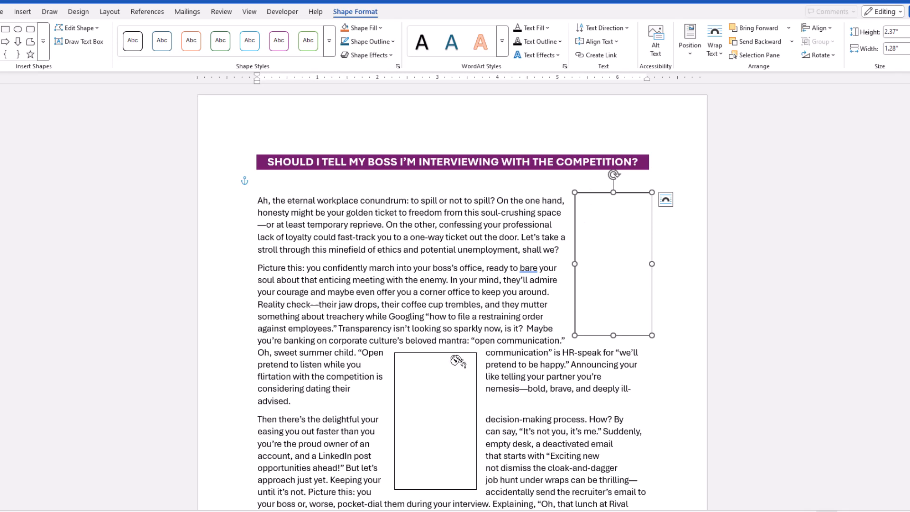
mouse_move(424, 366)
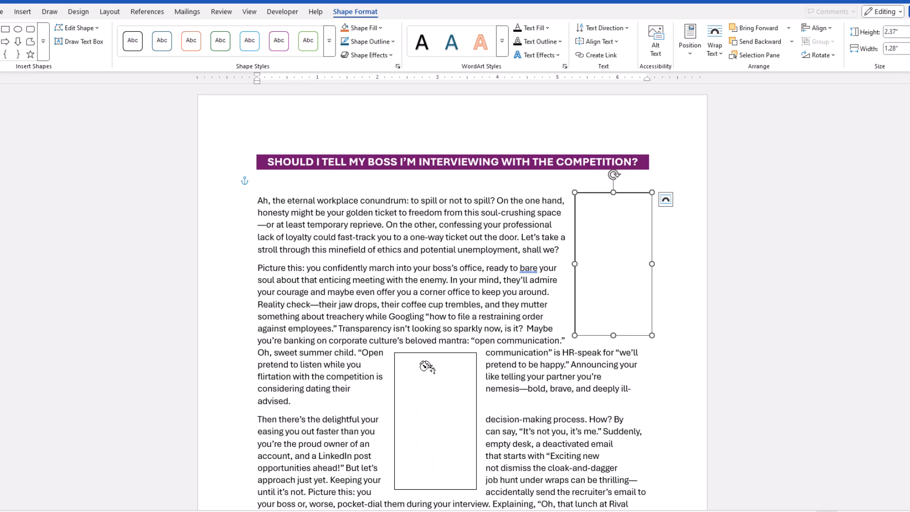
mouse_move(540, 251)
type("Ok, so here is our text and now I have to")
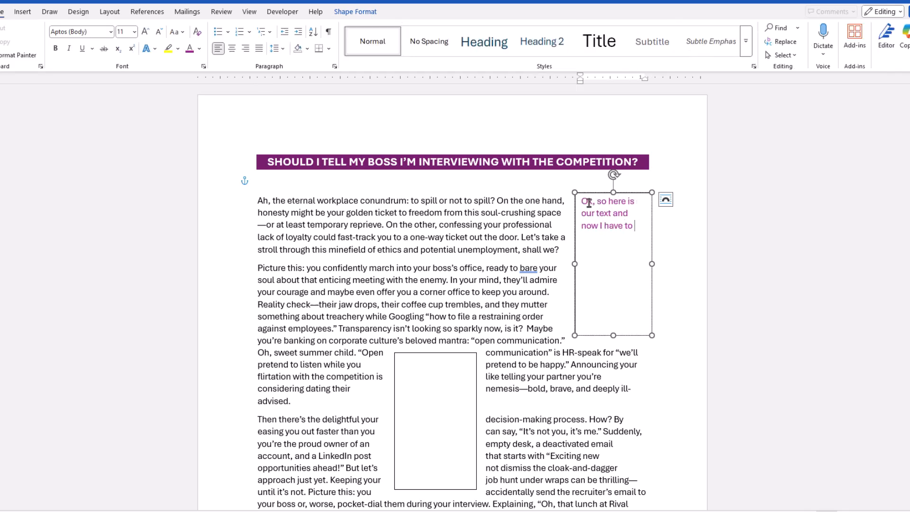
Type a long sentence in the first box until it overflows into the second, ending "enjoy!!".
type("think of a long sentence to type just to prove this works. So how about you click like on this video, feel free")
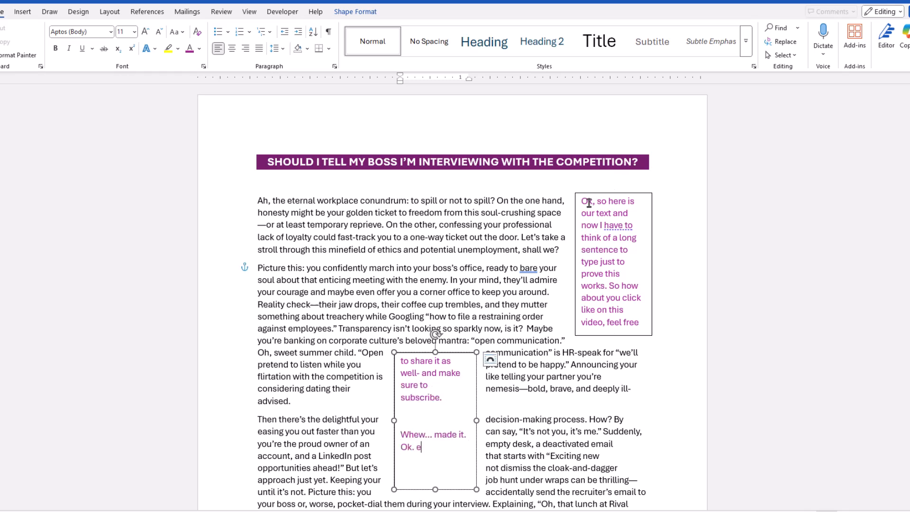
type("njoy!!")
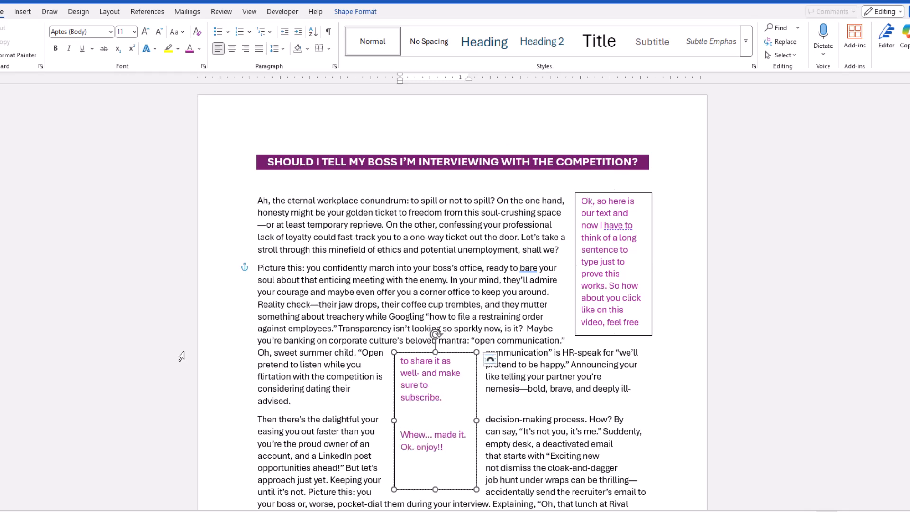